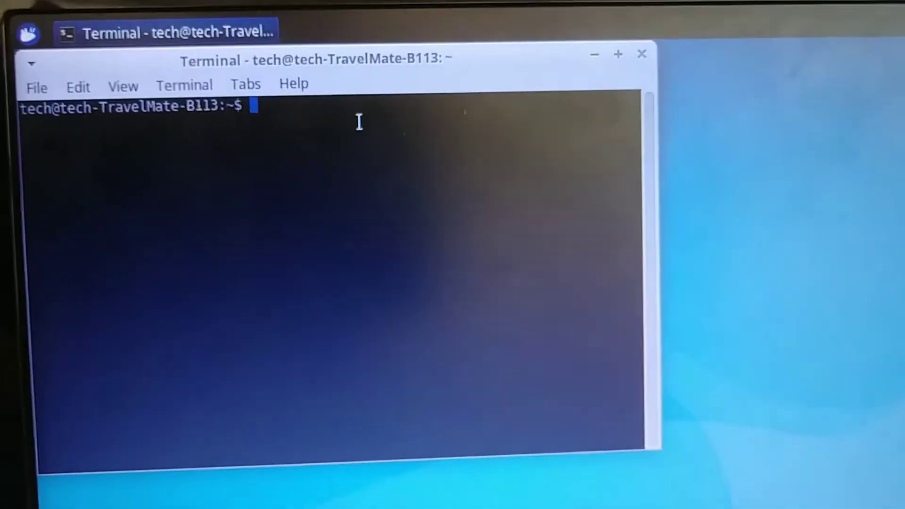
{"action": "type", "text": "su"}
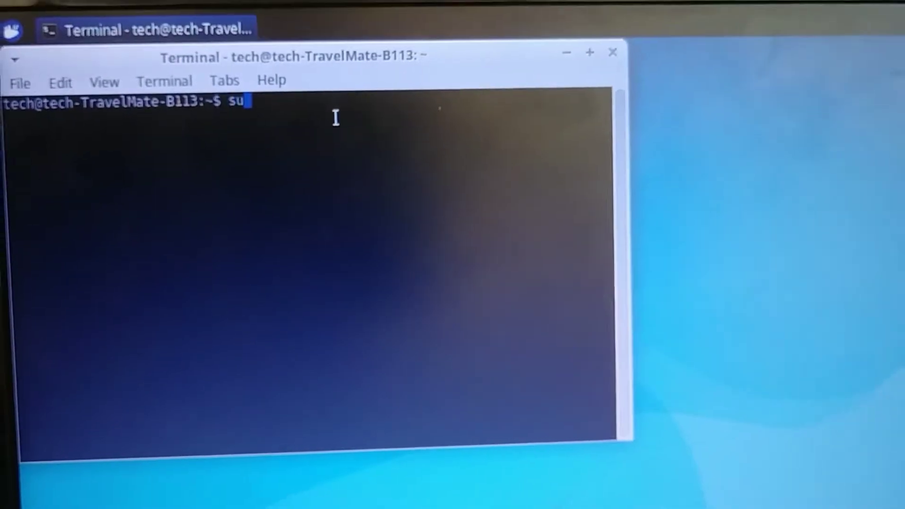
{"action": "type", "text": "do"}
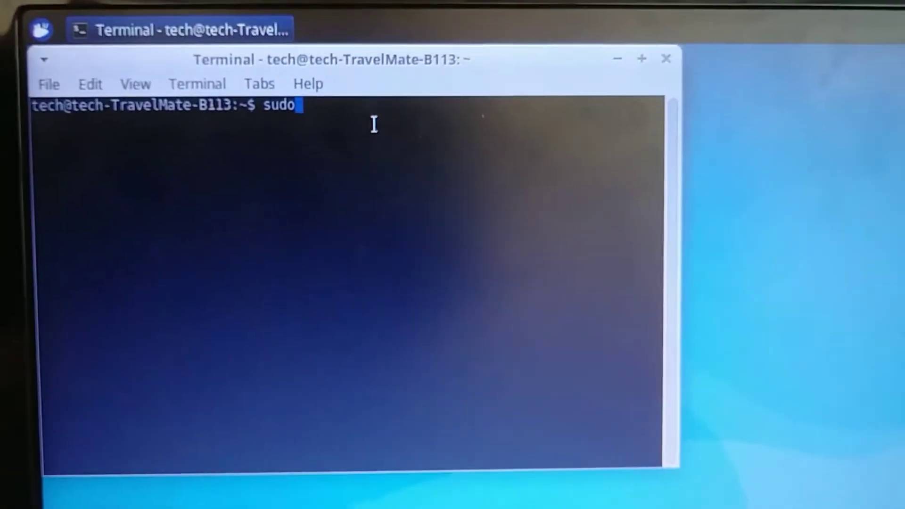
{"action": "type", "text": "service isc-dhcp-server status"}
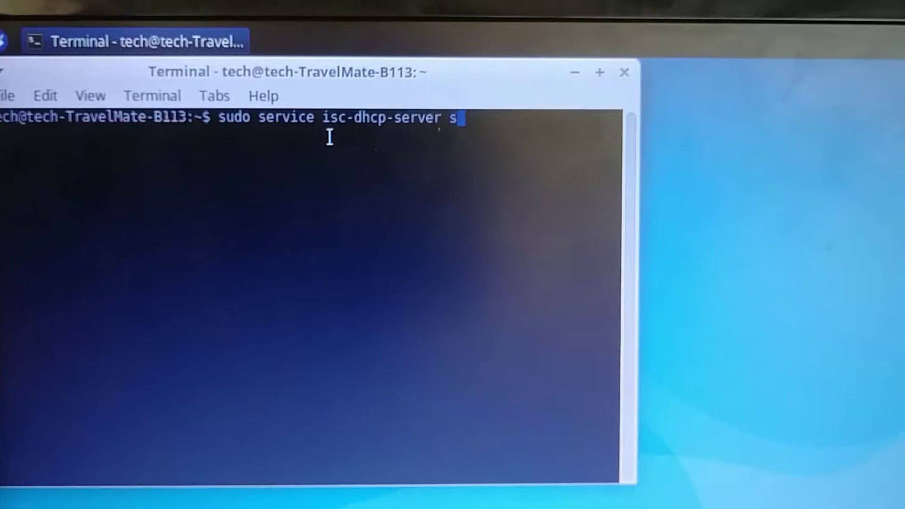
{"action": "type", "text": "res"}
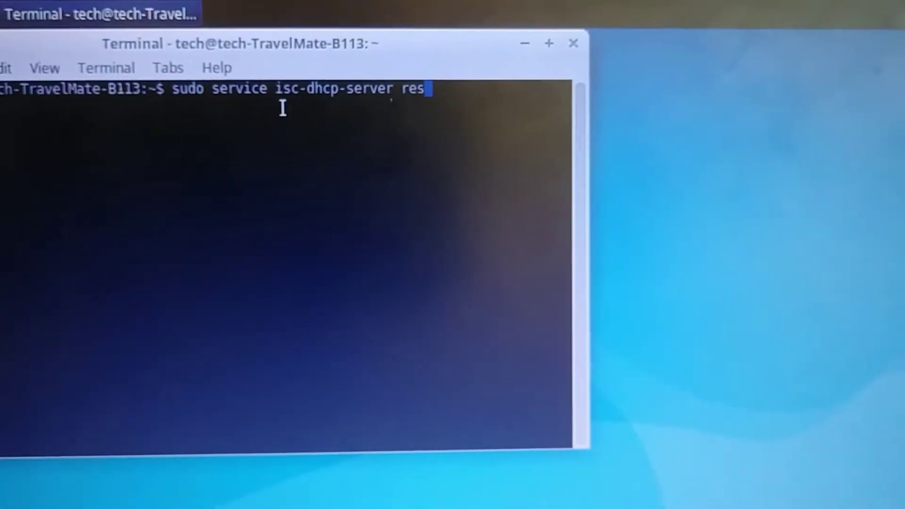
{"action": "type", "text": "tart"}
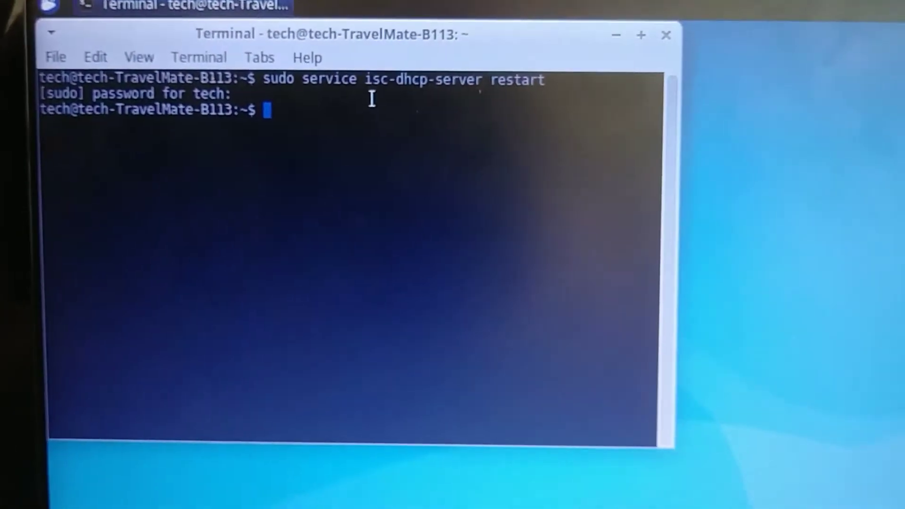
{"action": "type", "text": "sudo service isc-dhcp-server s"}
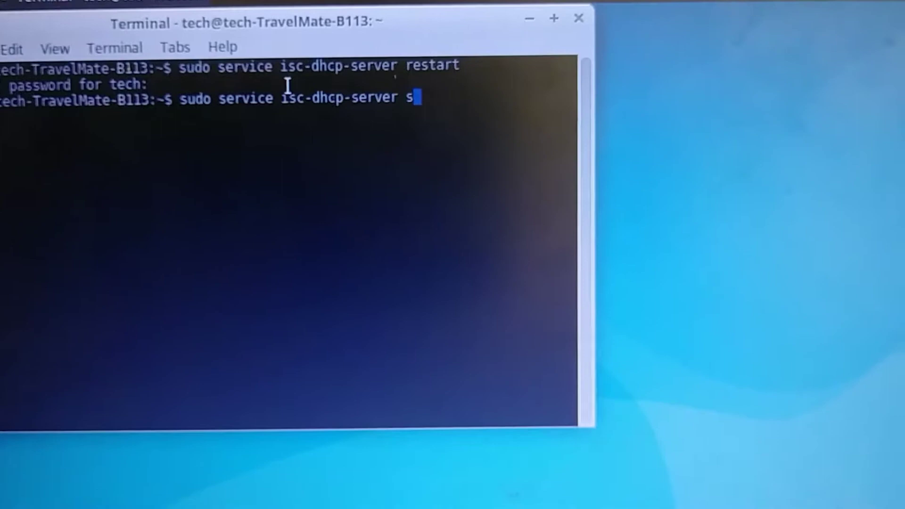
{"action": "type", "text": "tatus"}
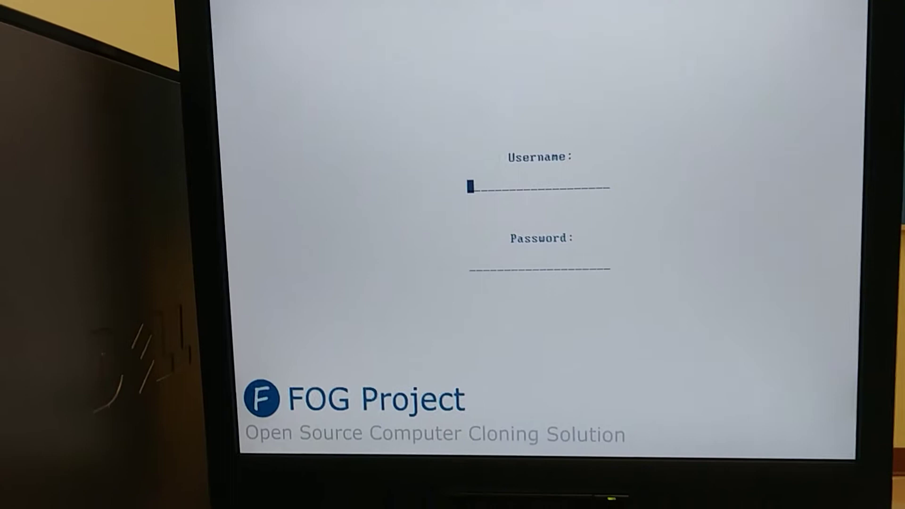
{"action": "type", "text": "fog"}
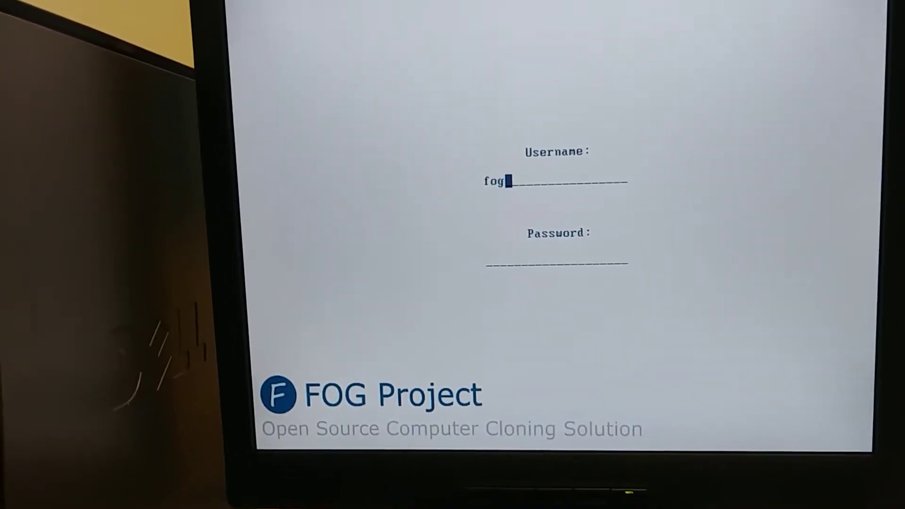